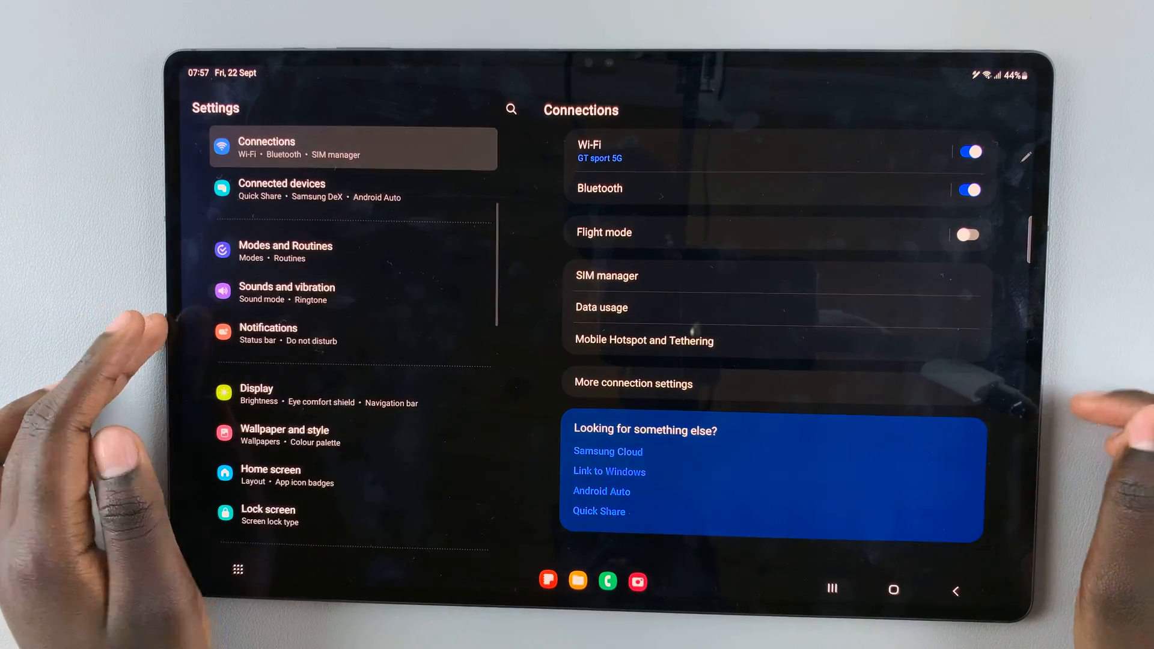
Step: Scroll the Settings list down to the security, accounts and apps categories
scroll(down, 3)
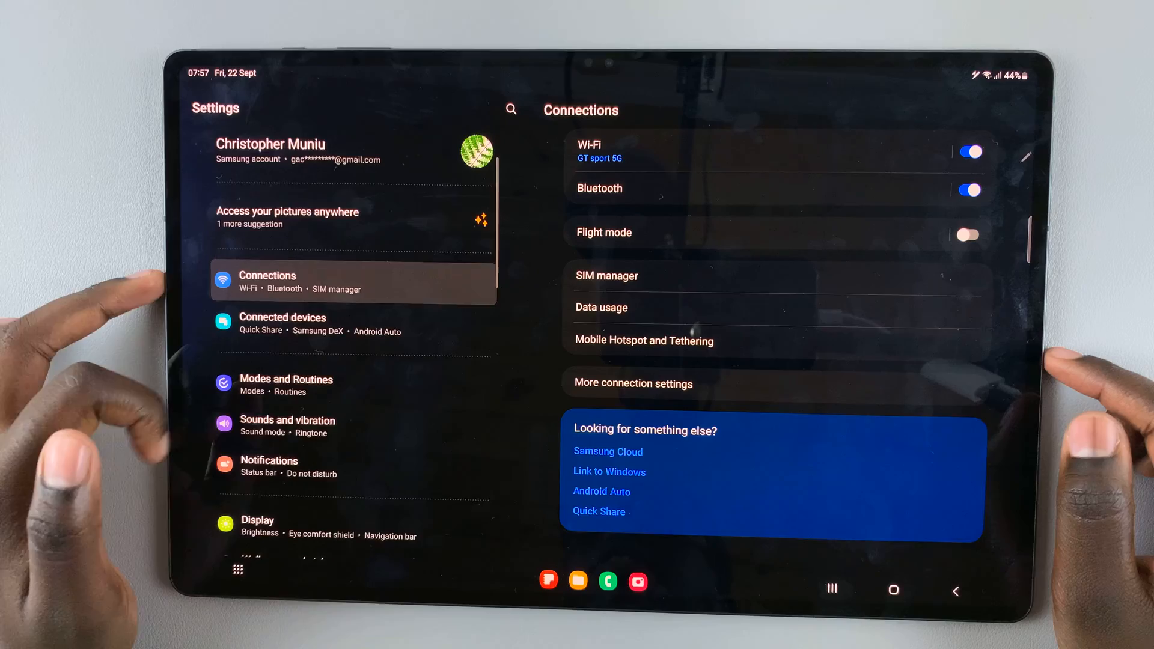
scroll(down, 3)
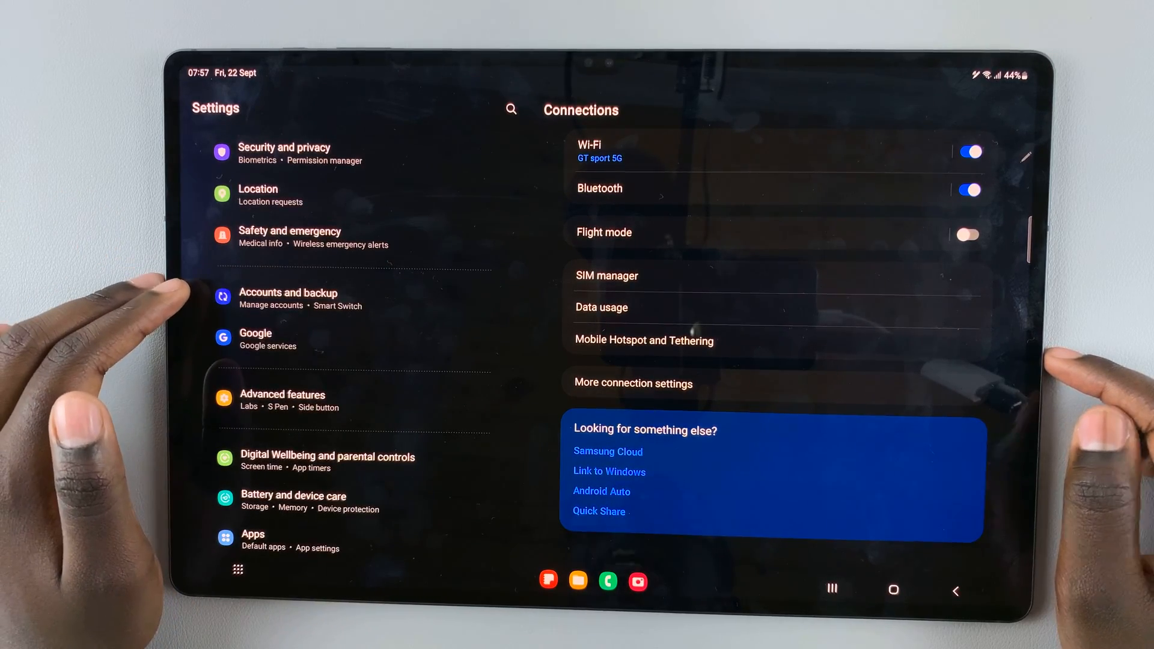
Step: Go into Accounts and backup and show the Manage accounts list of existing accounts
click(288, 299)
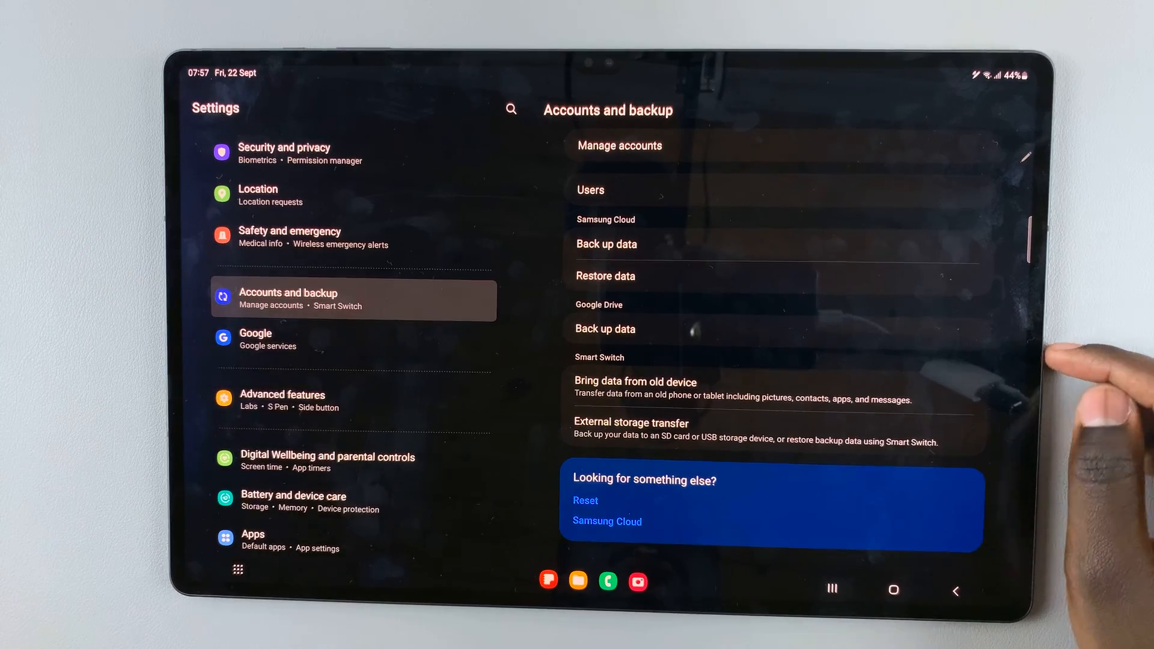
mouse_move(1023, 155)
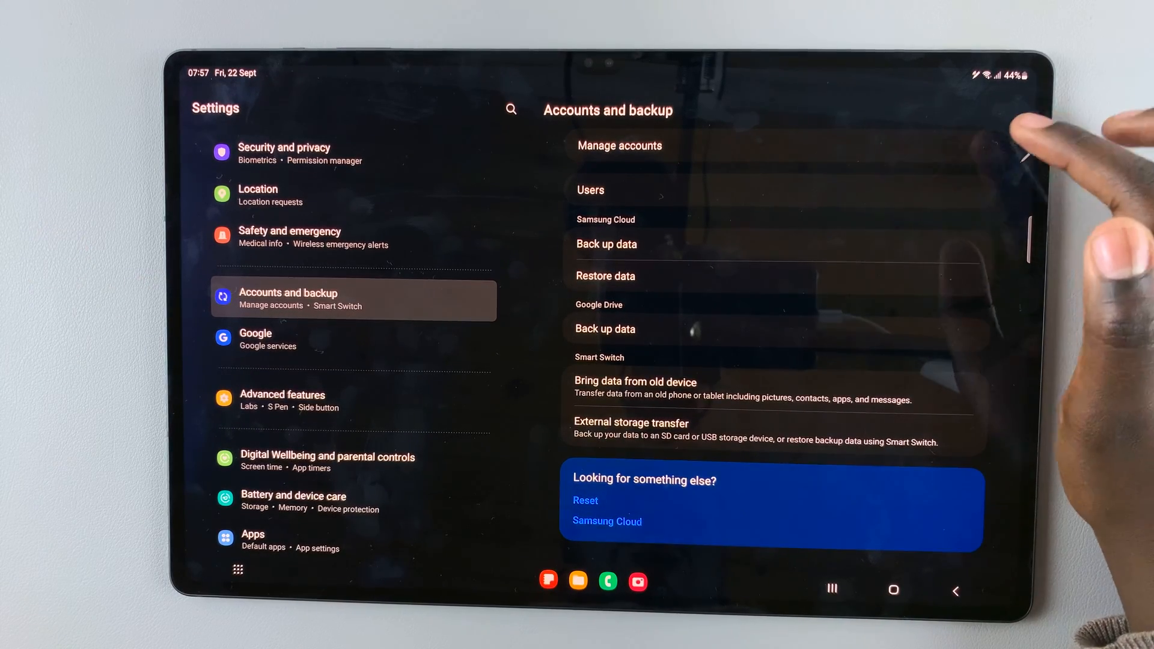
click(619, 145)
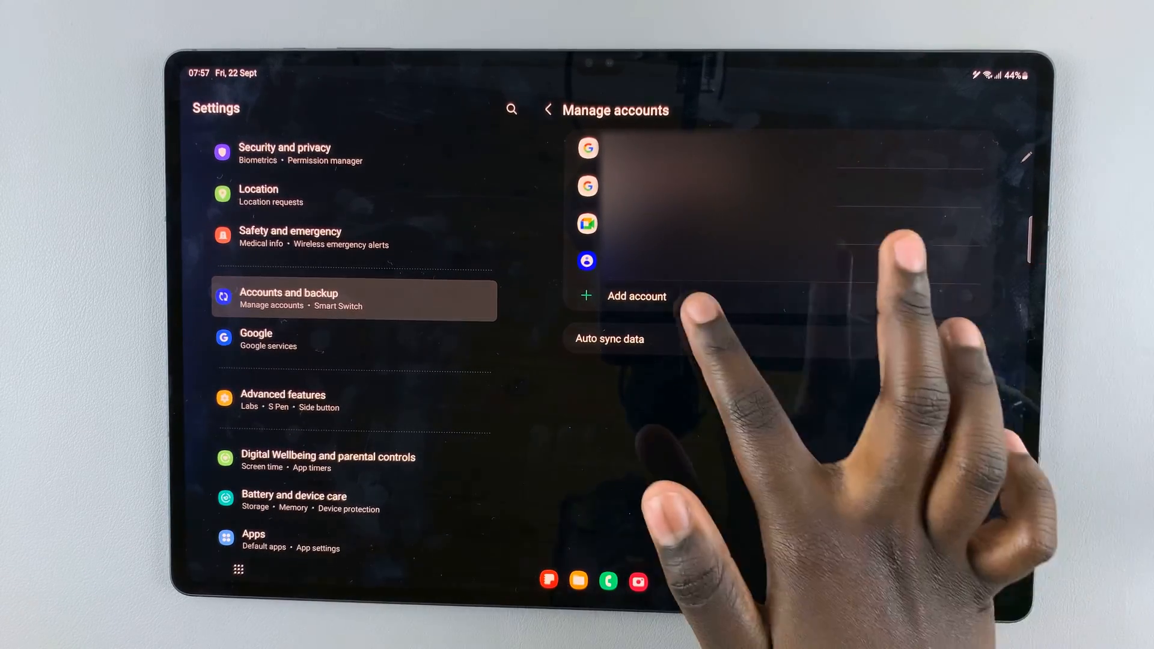
Step: Choose Add account with Google so the empty email-or-phone sign-in form appears
click(636, 296)
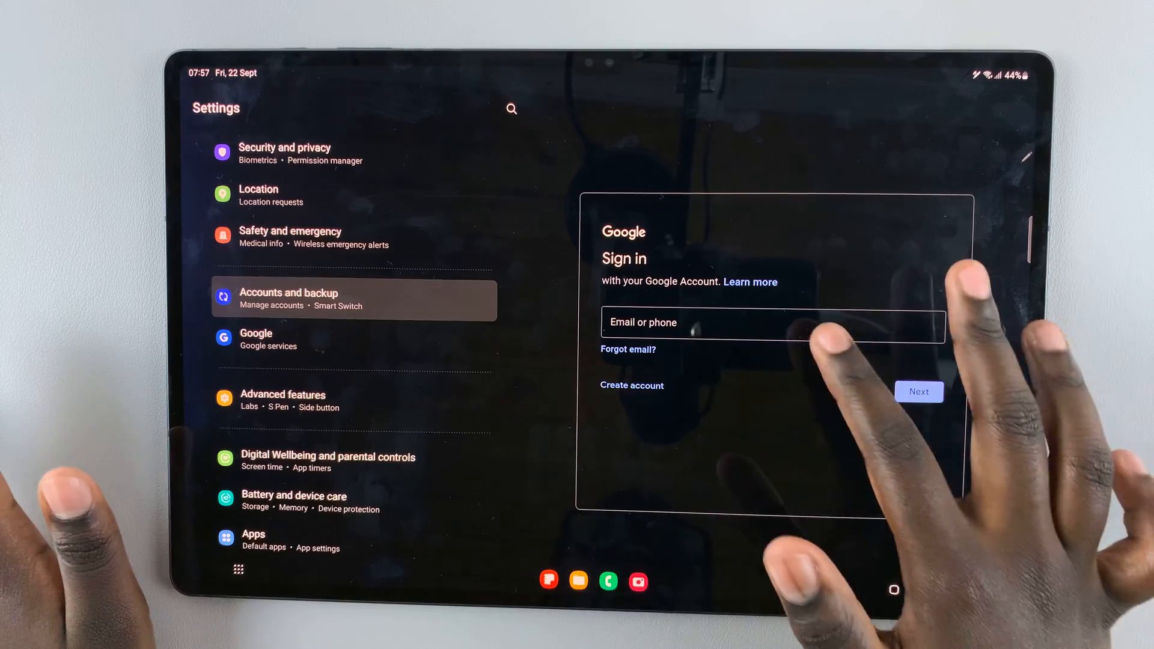
Step: Sign in with the account's email and password and agree to Google's terms
click(773, 323)
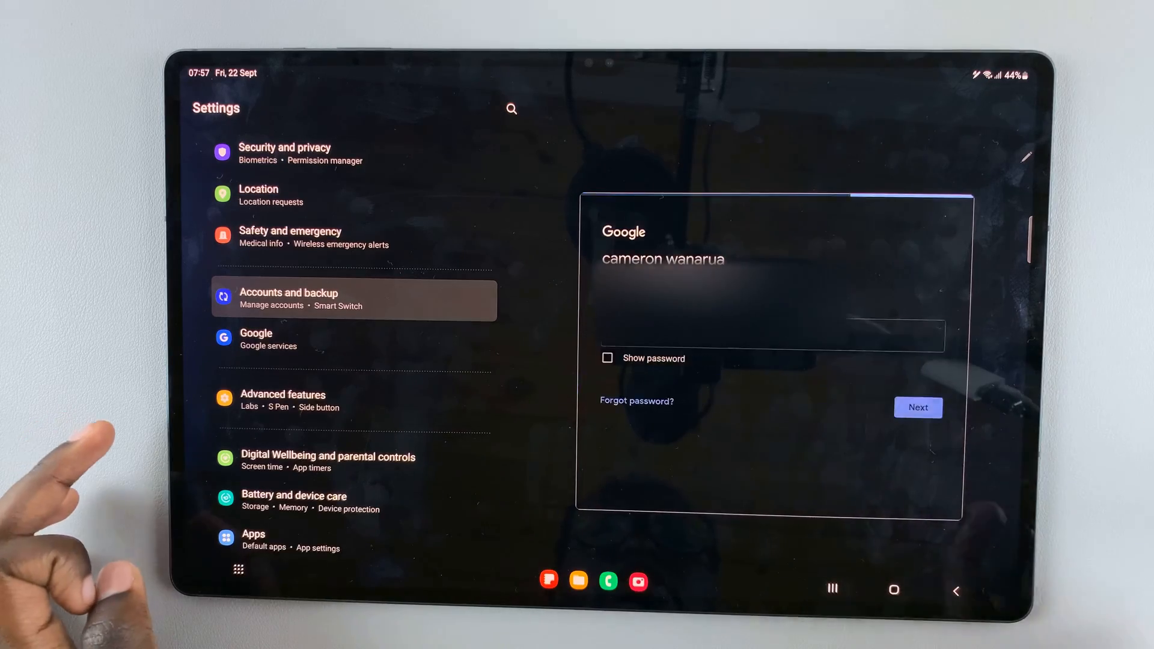
text(password)
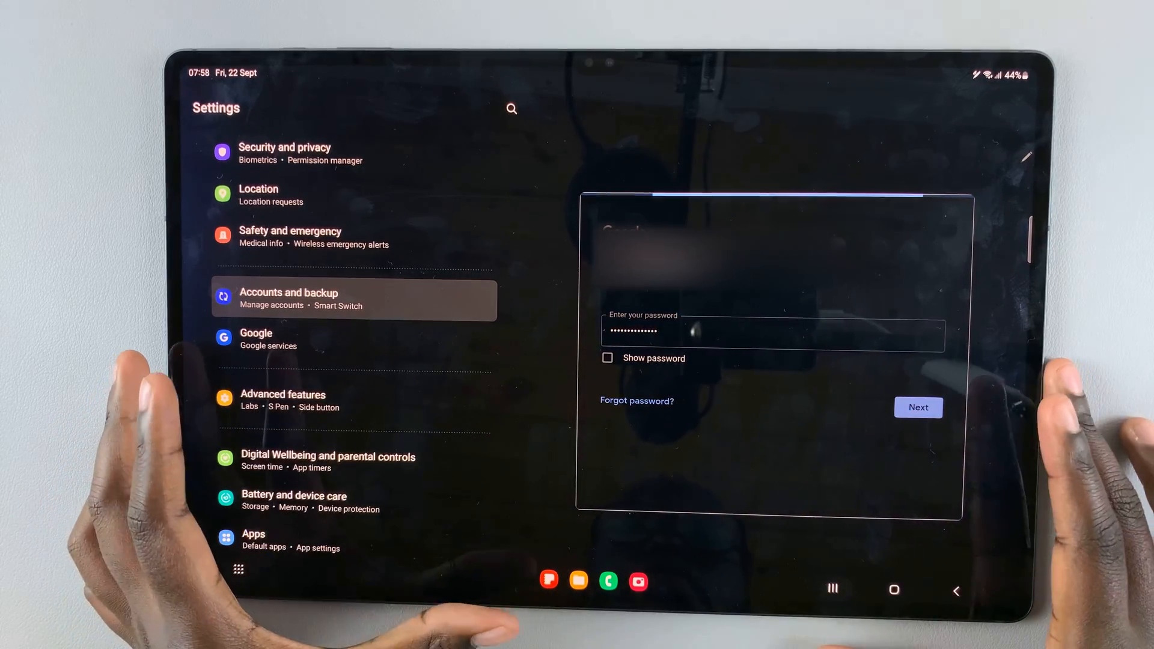
click(918, 408)
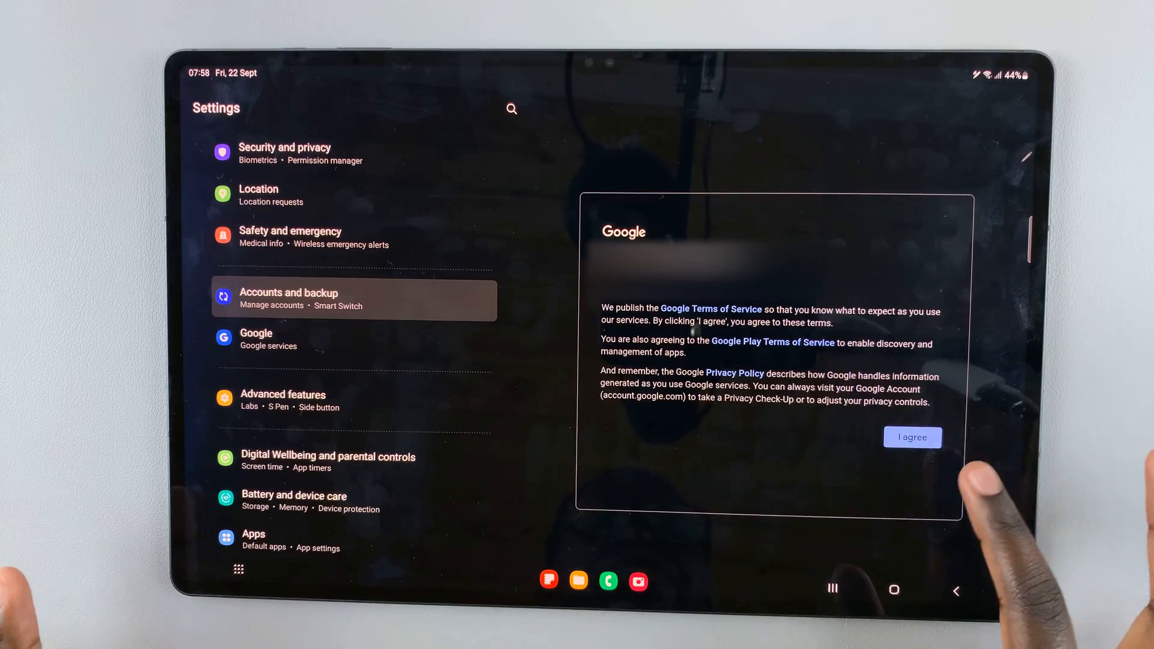
click(912, 438)
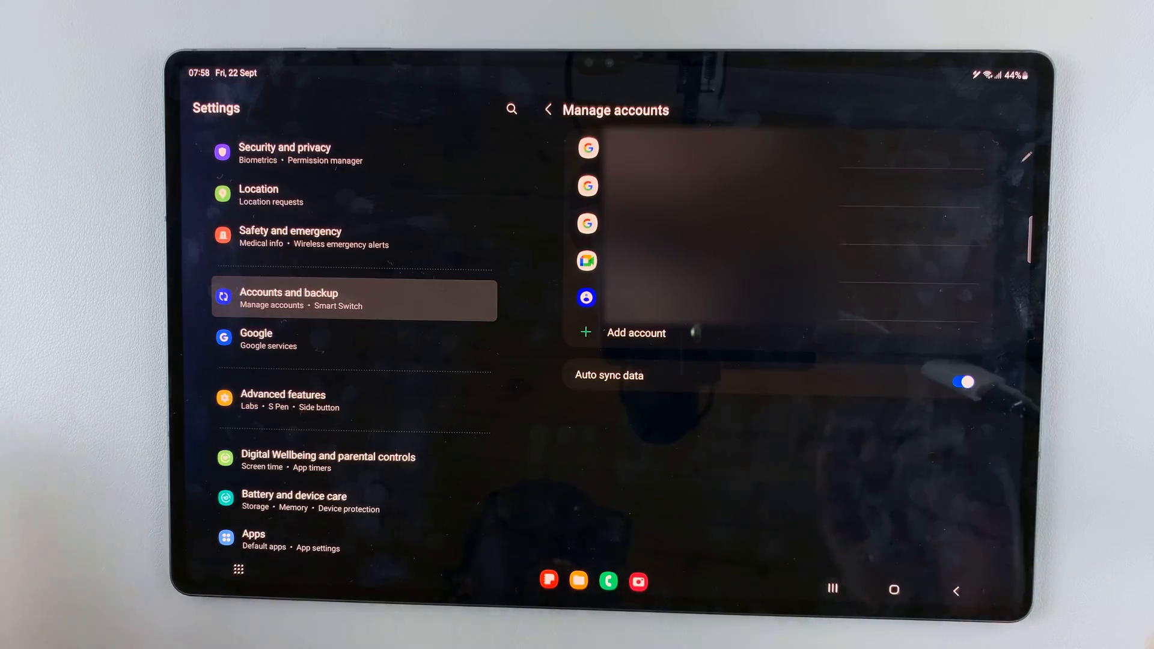